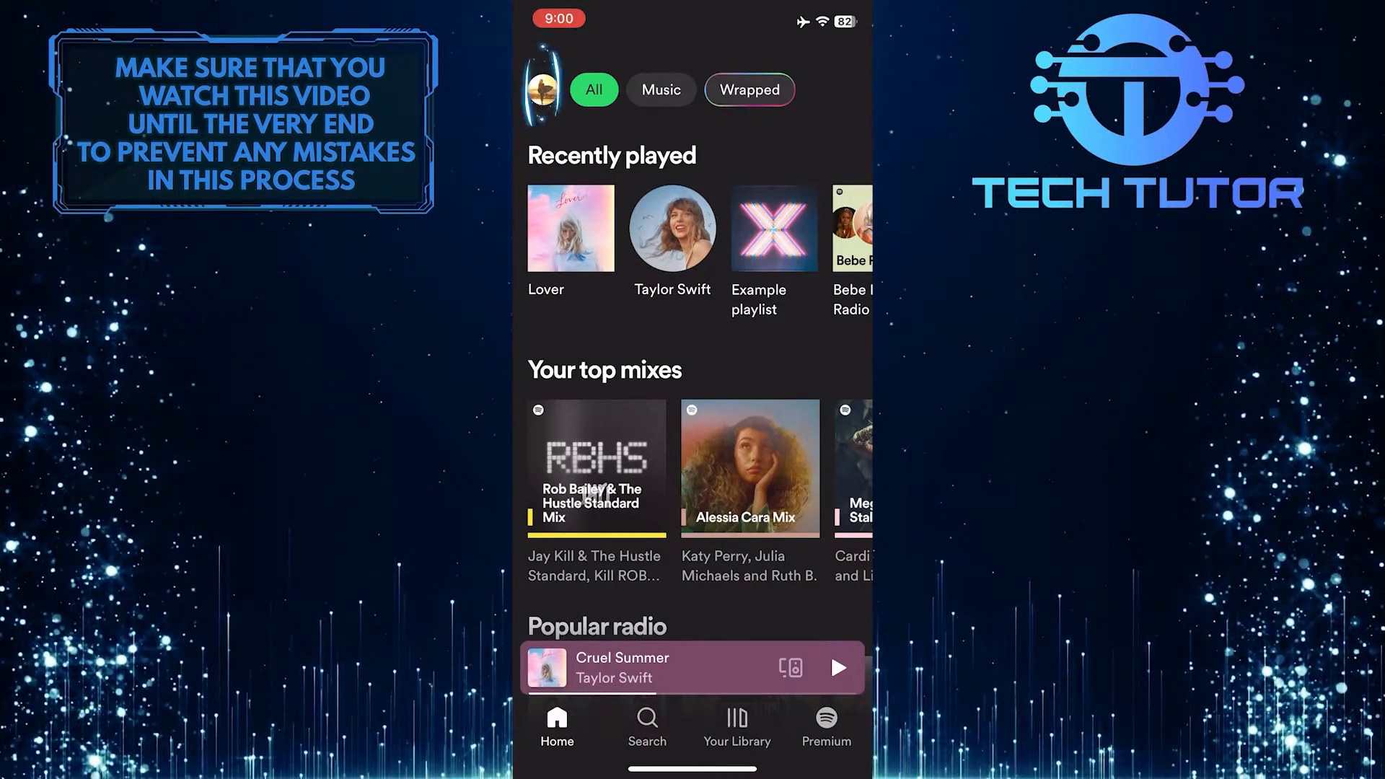
- Reach Settings and privacy through the profile picture's account side panel
click(541, 90)
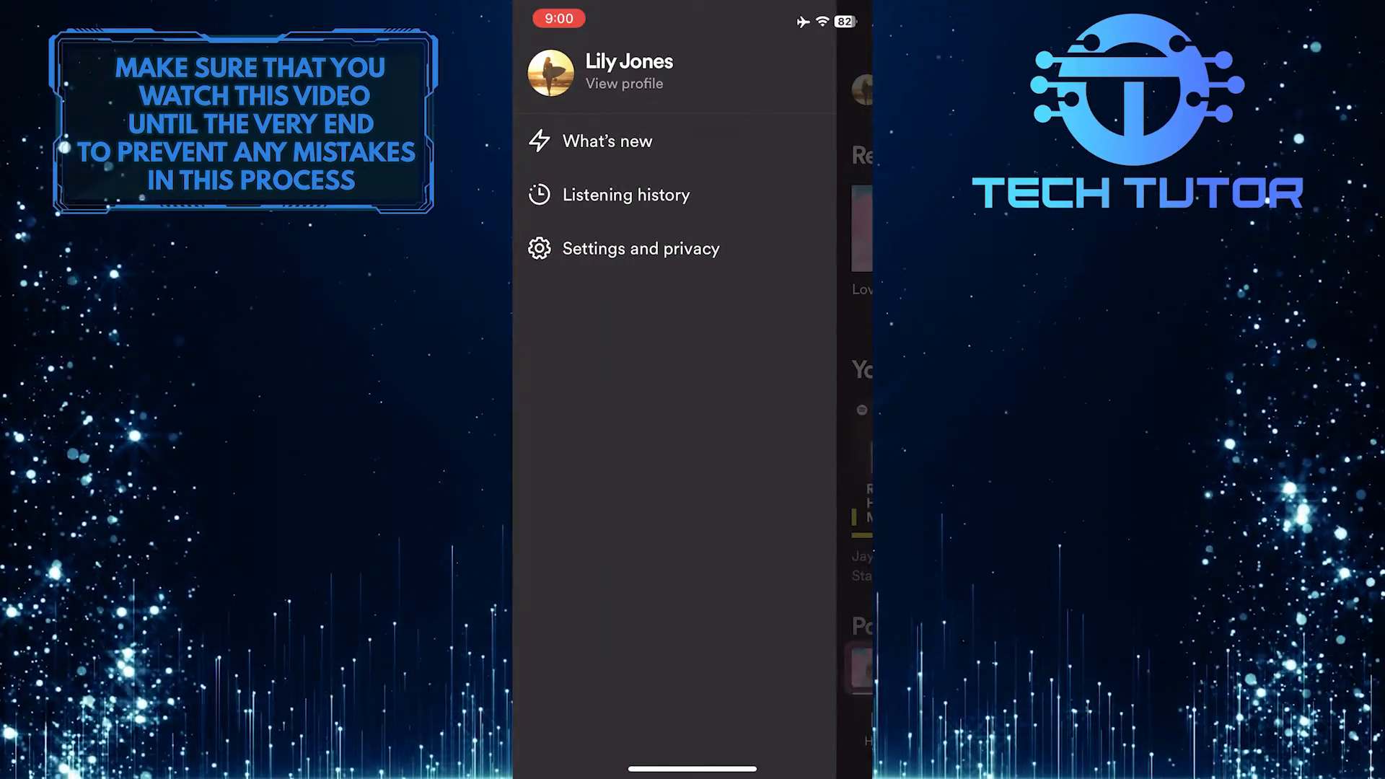
click(640, 248)
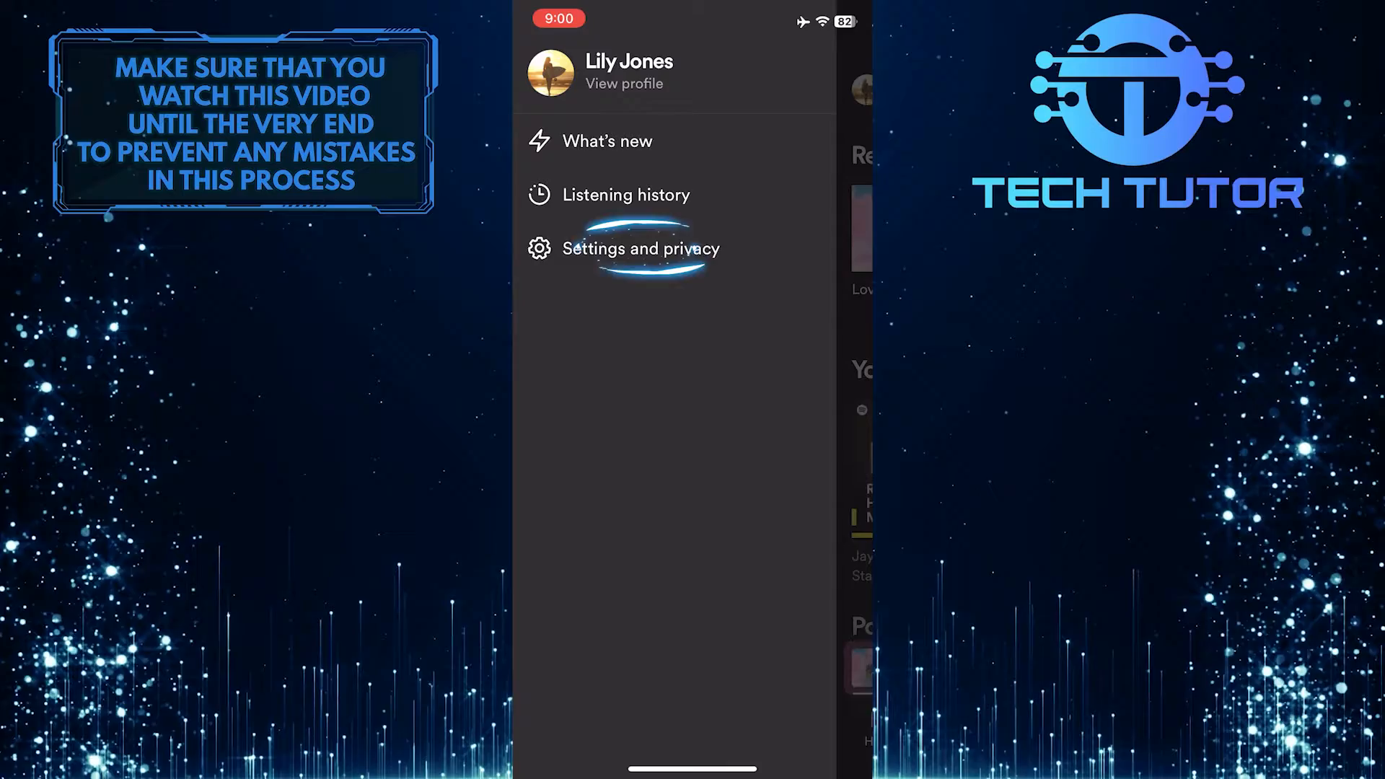
click(640, 248)
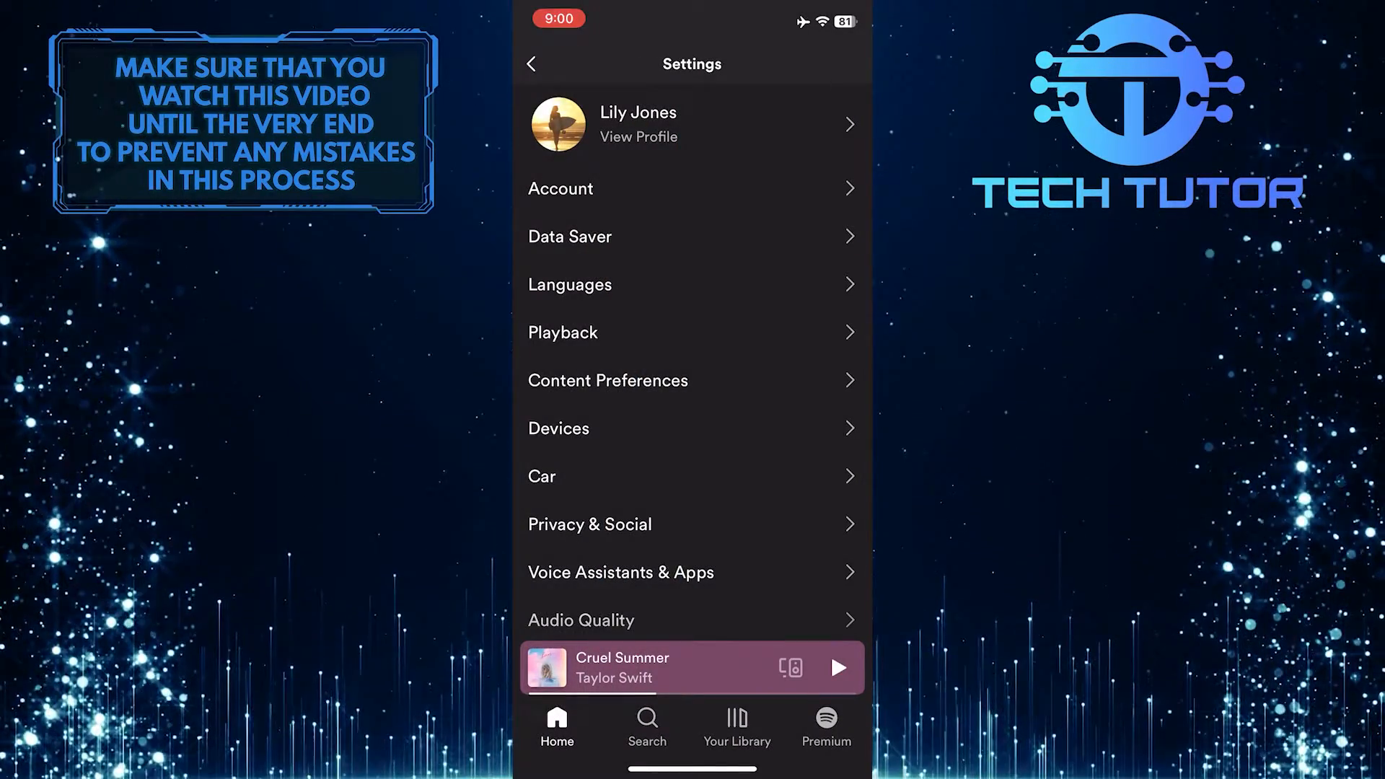
- Enter Content Preferences, where Allow explicit content shows as off
click(607, 380)
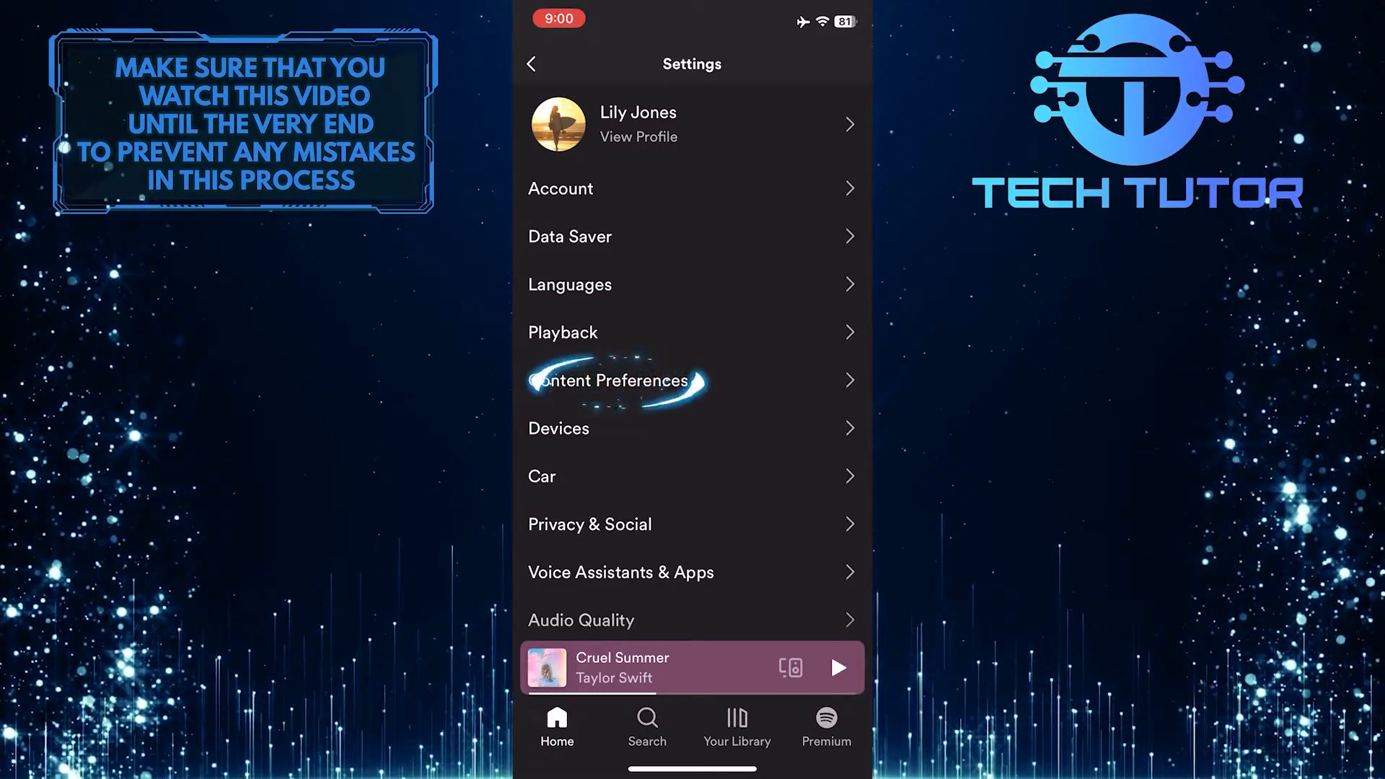
click(612, 380)
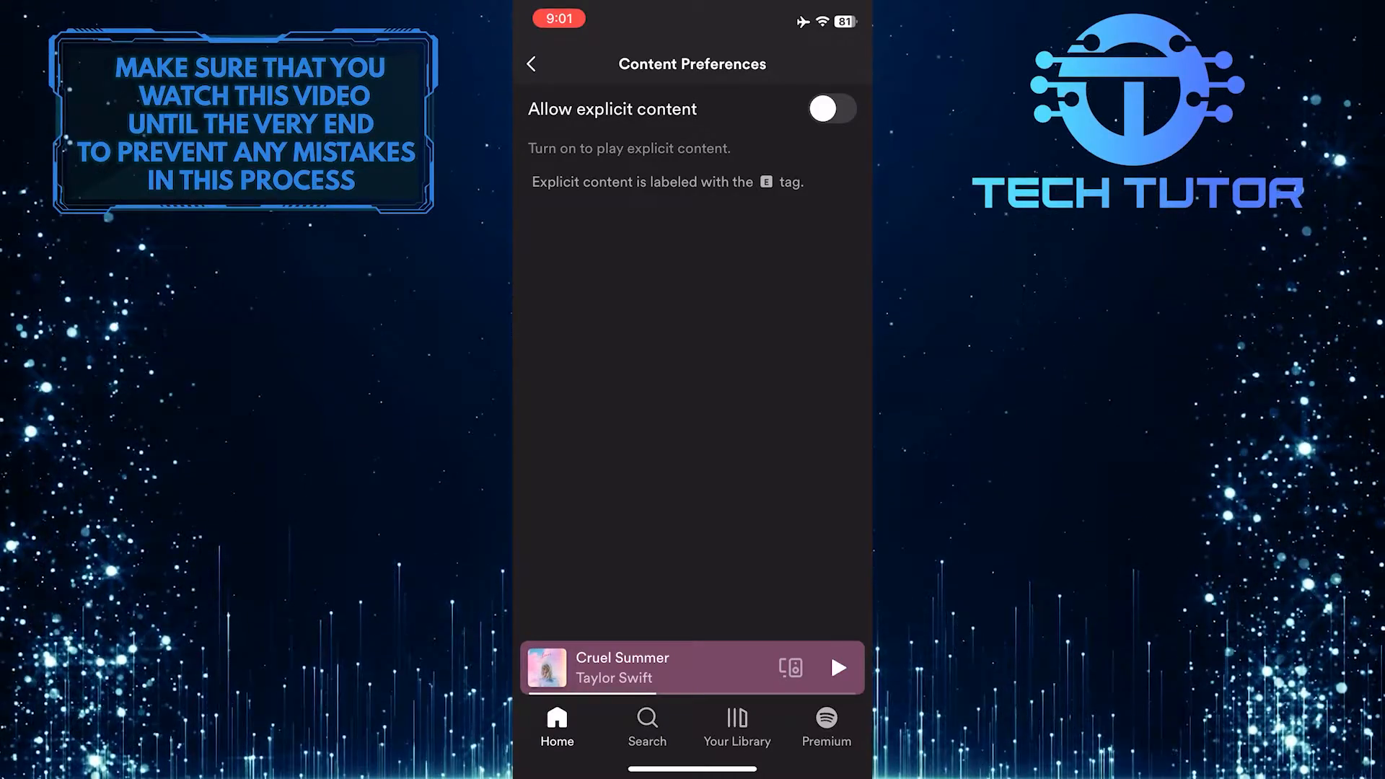
- Turn on Allow explicit content and confirm OK on the Face ID prompt
click(830, 108)
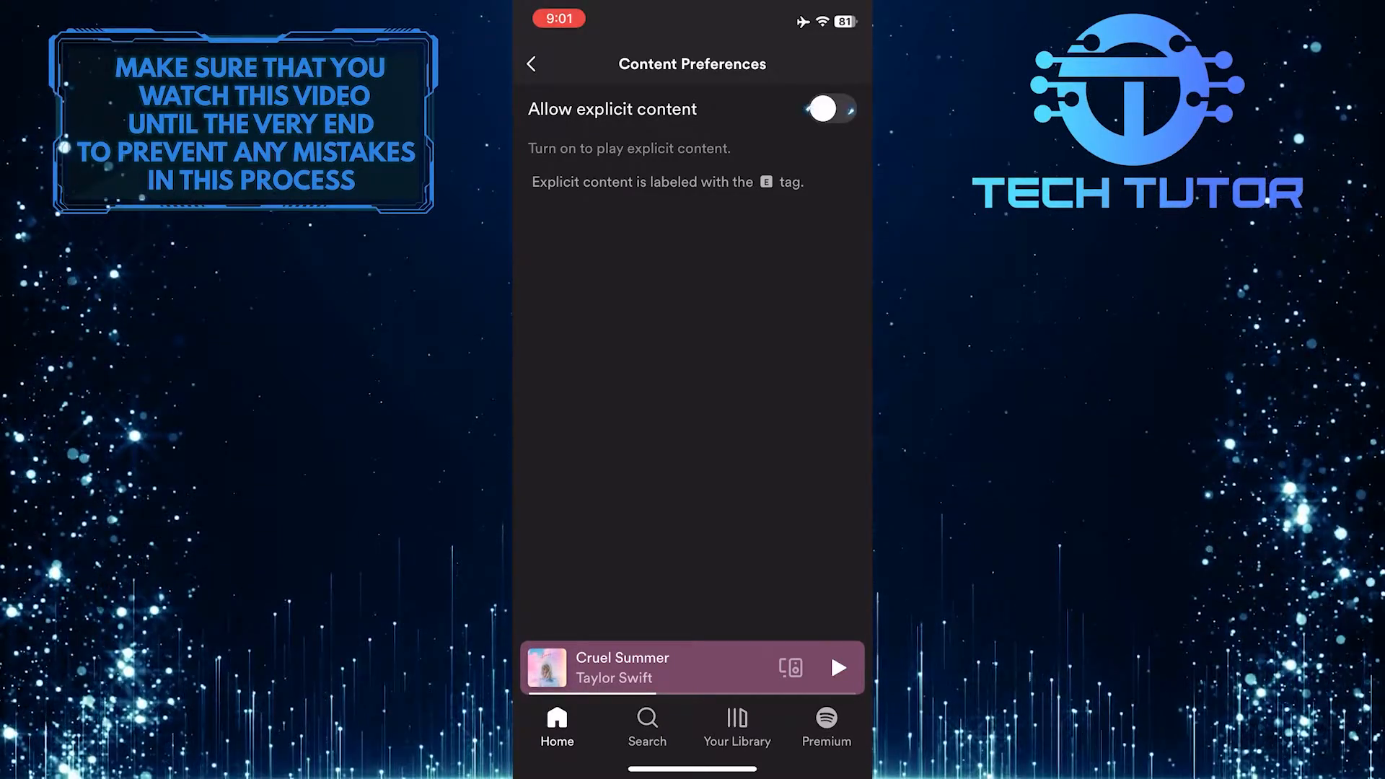
click(828, 108)
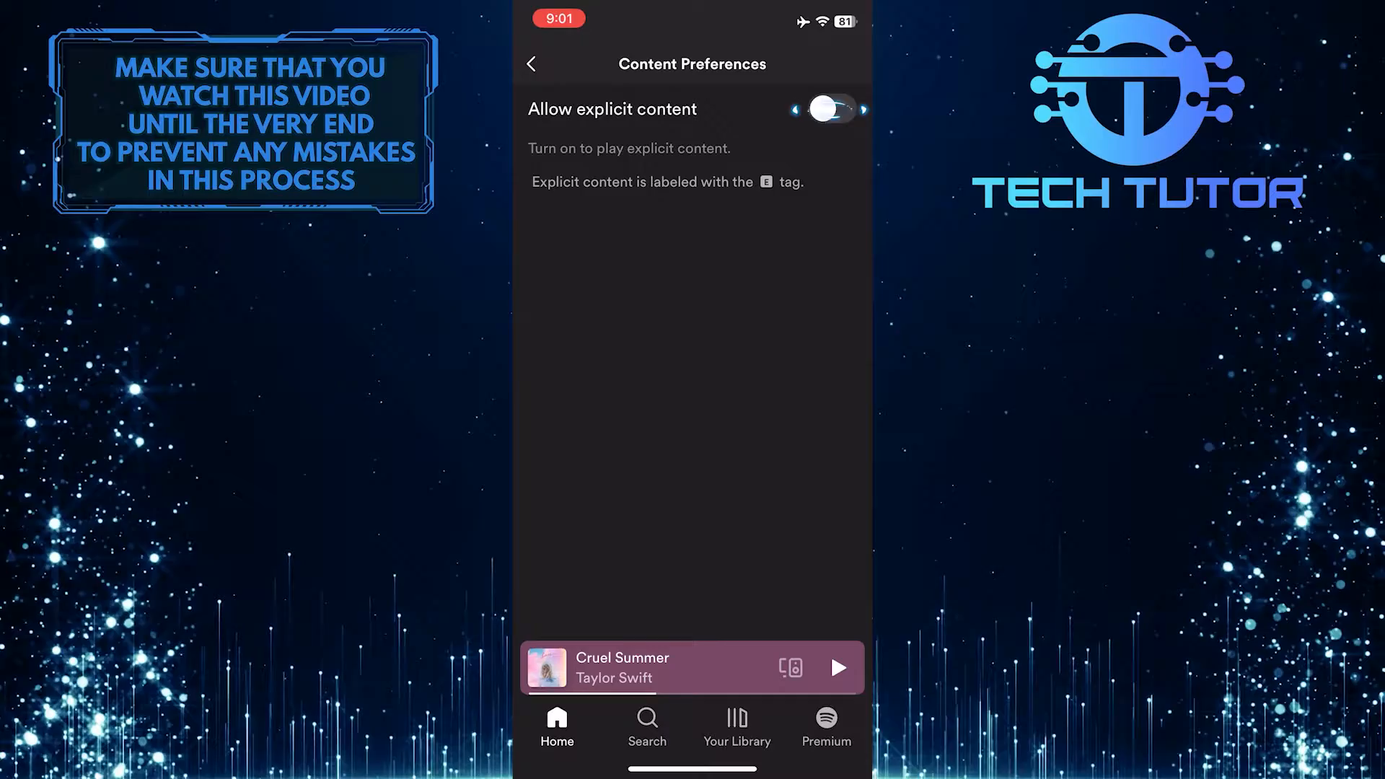
click(828, 108)
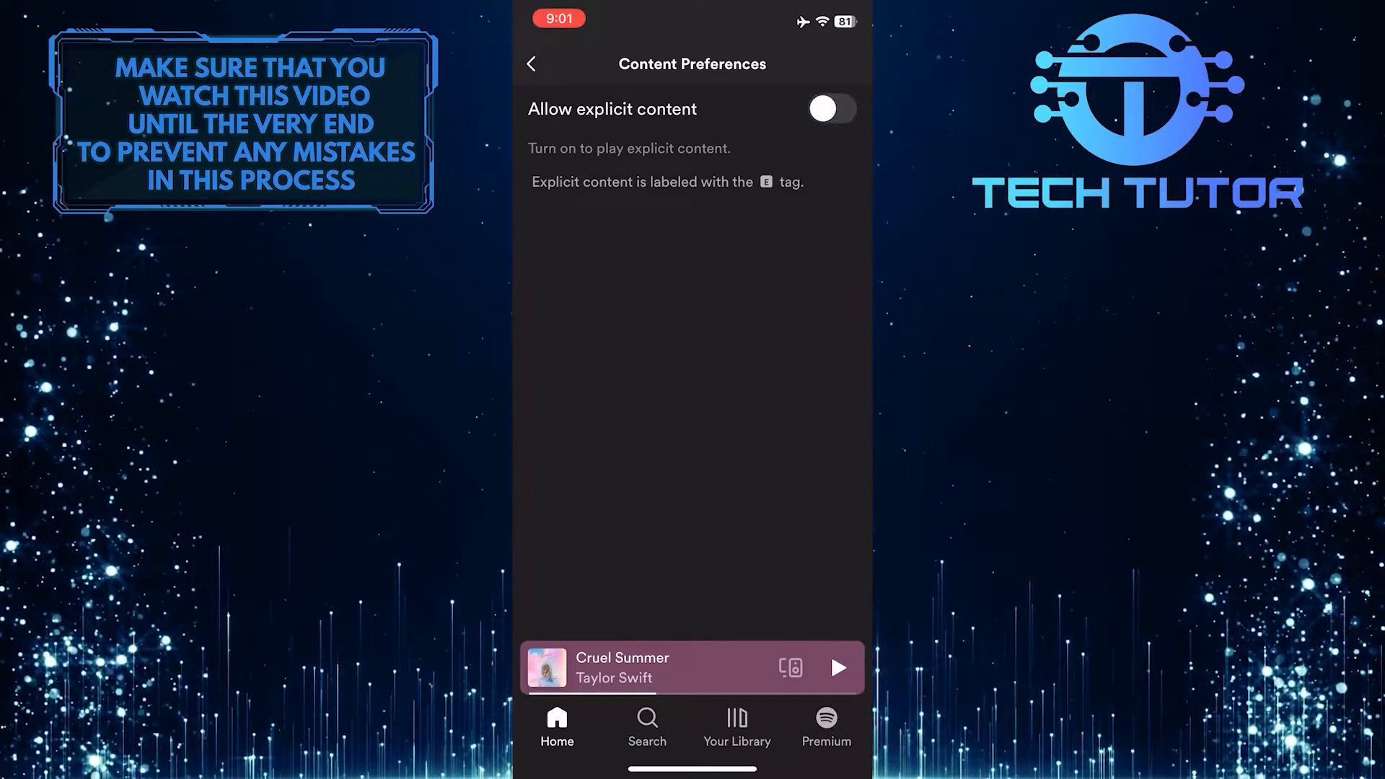
click(830, 108)
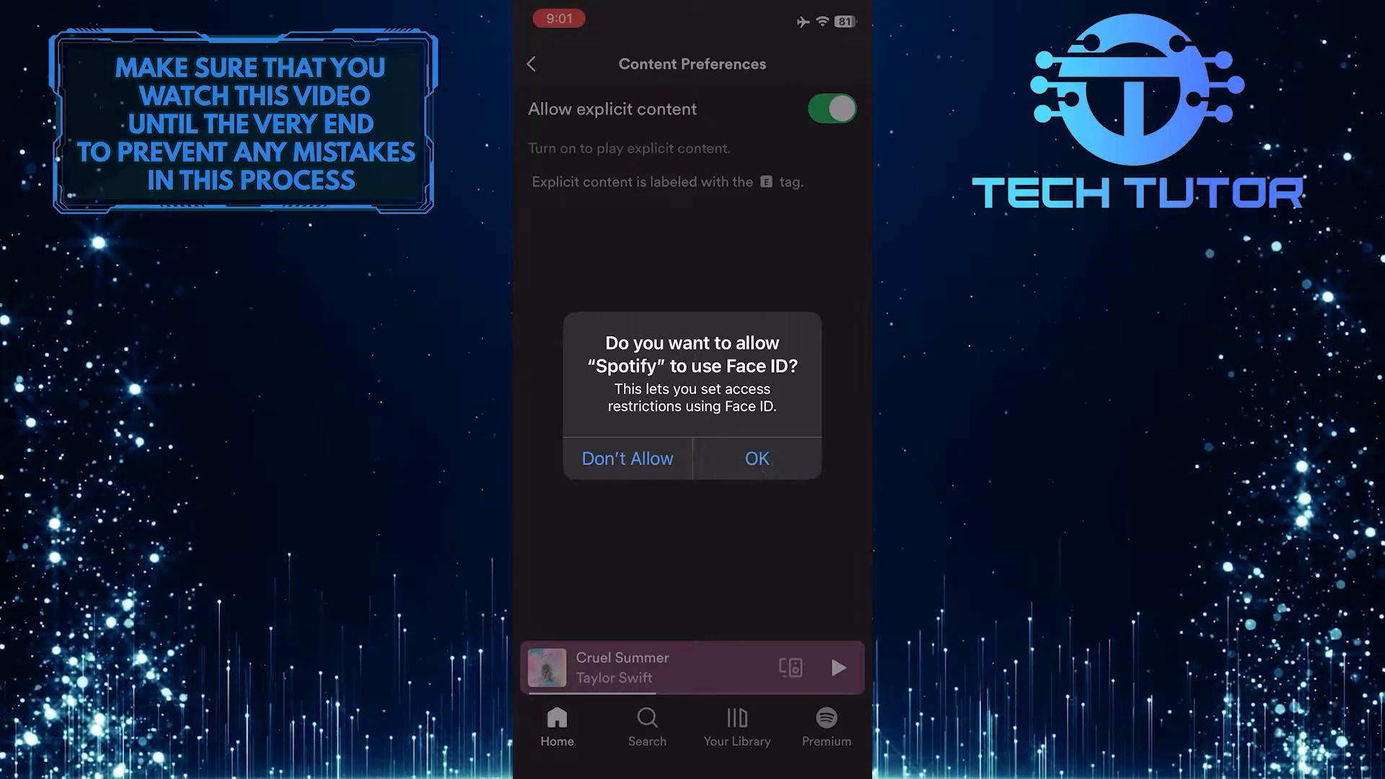
click(754, 457)
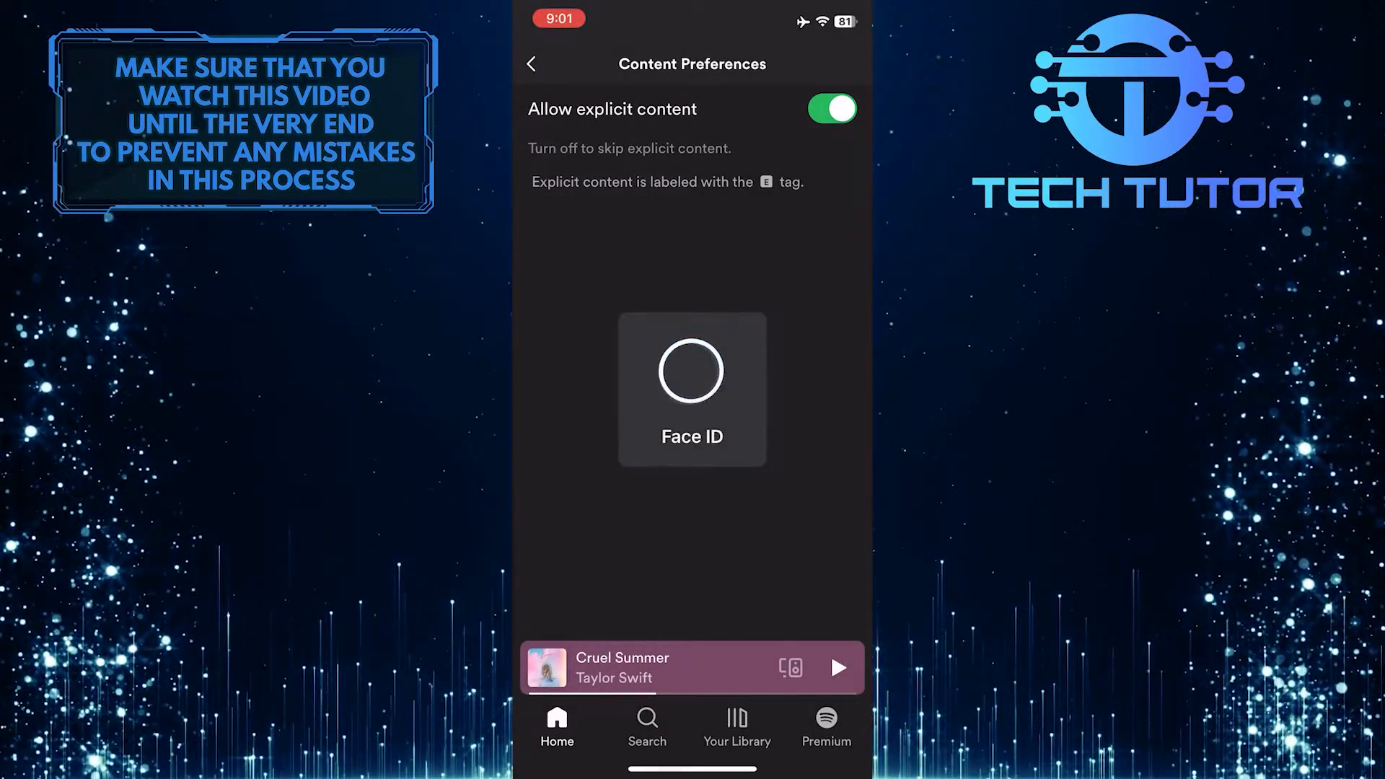